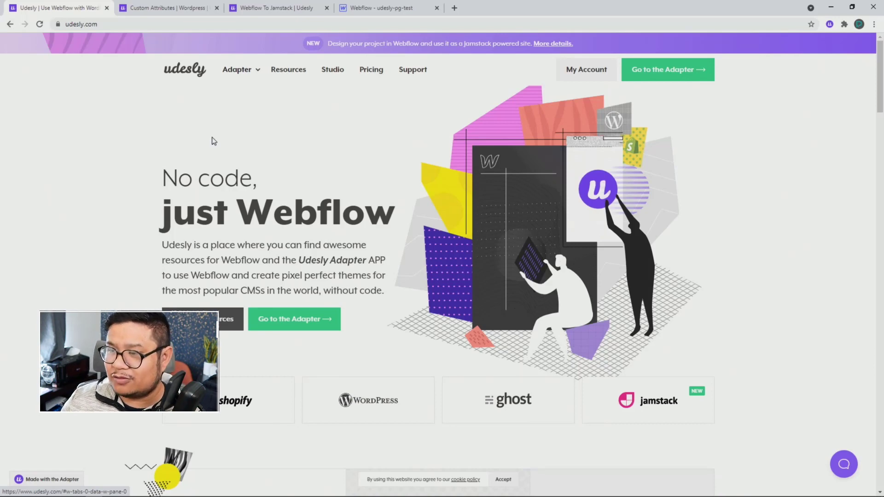
# Preview the Export, Upload and Convert step tabs, return to Custom Attributes, then view its docs.
pyautogui.scroll(-3)
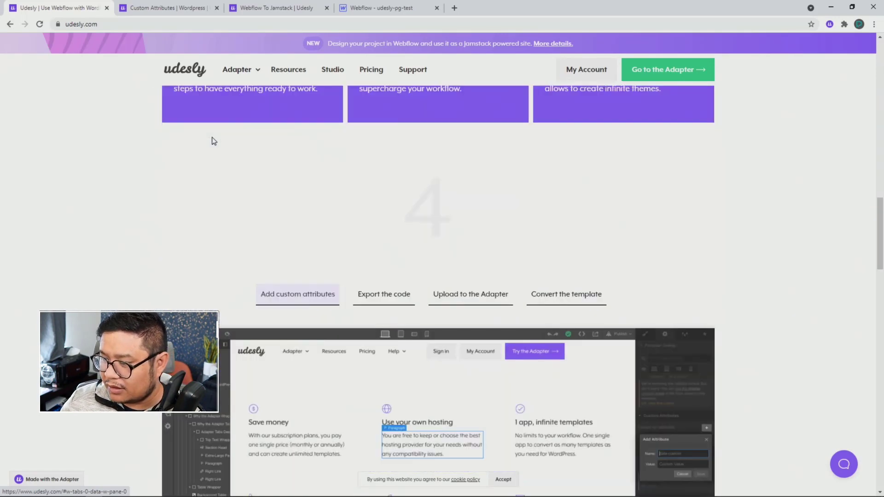
pyautogui.scroll(-3)
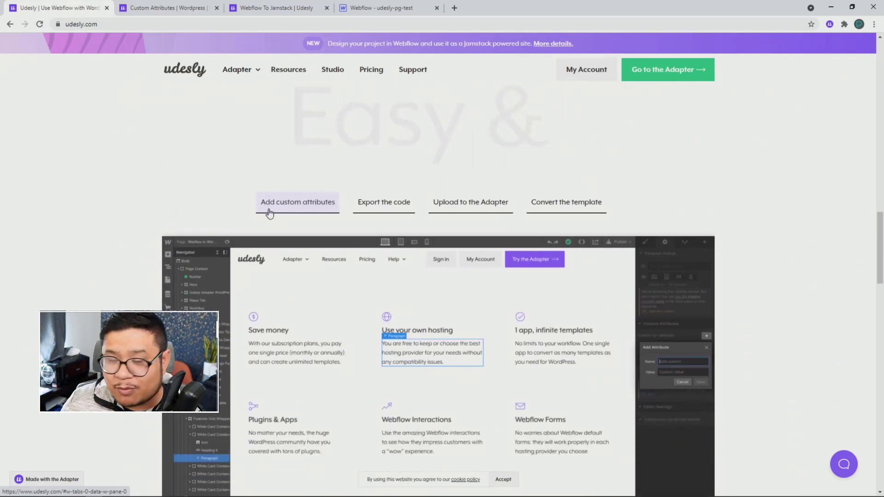
pyautogui.scroll(-3)
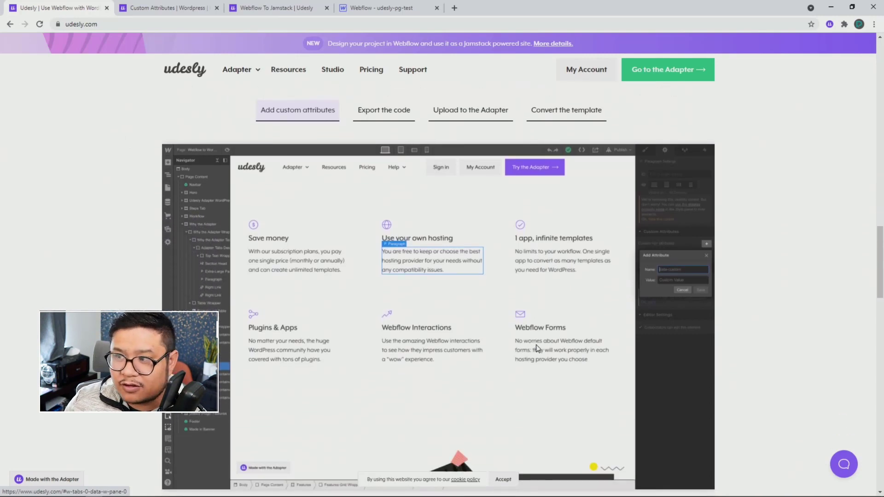
pyautogui.click(384, 110)
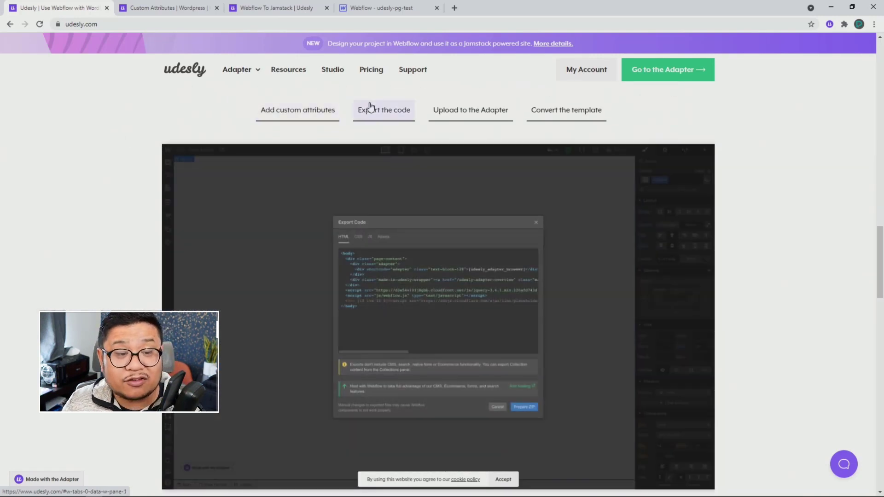
pyautogui.click(470, 110)
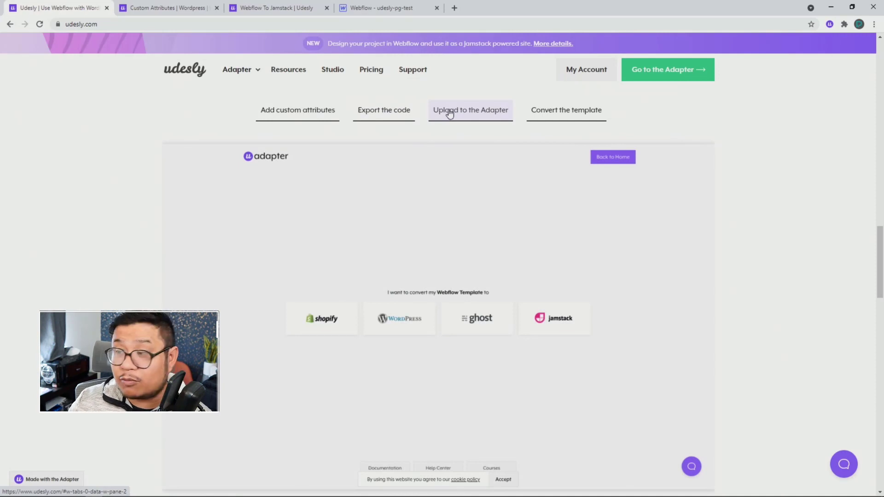
pyautogui.click(565, 110)
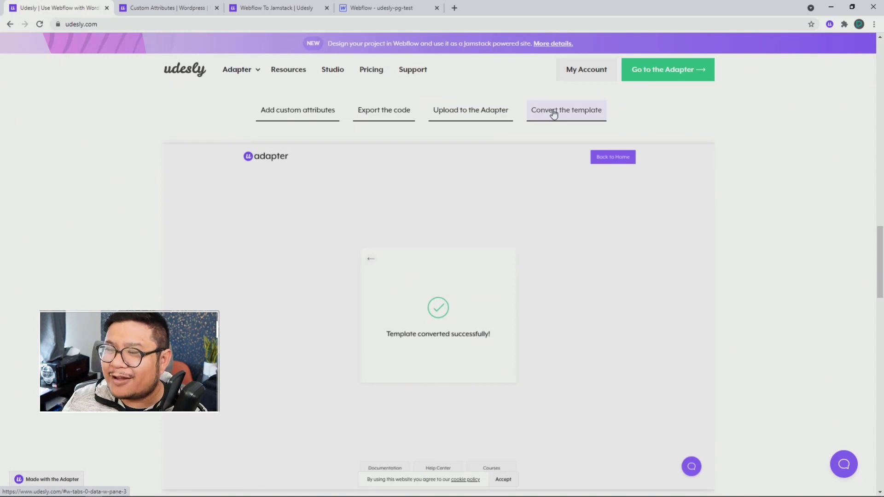
pyautogui.click(297, 110)
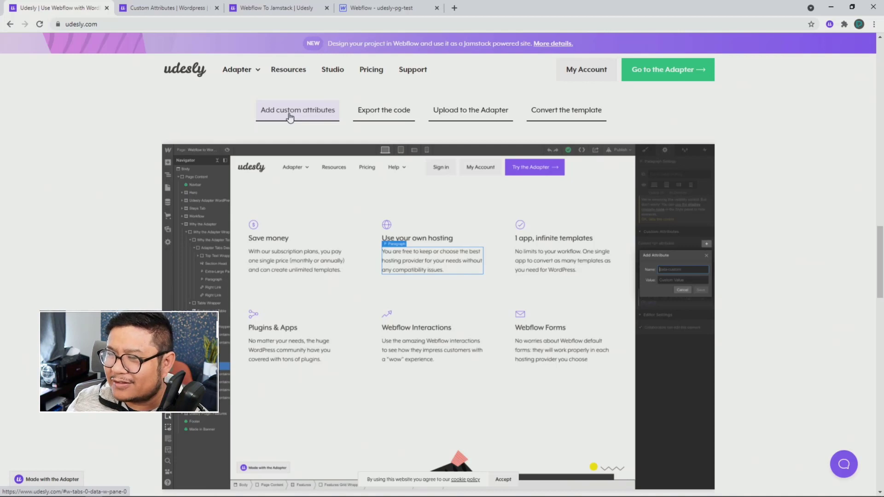
pyautogui.click(166, 8)
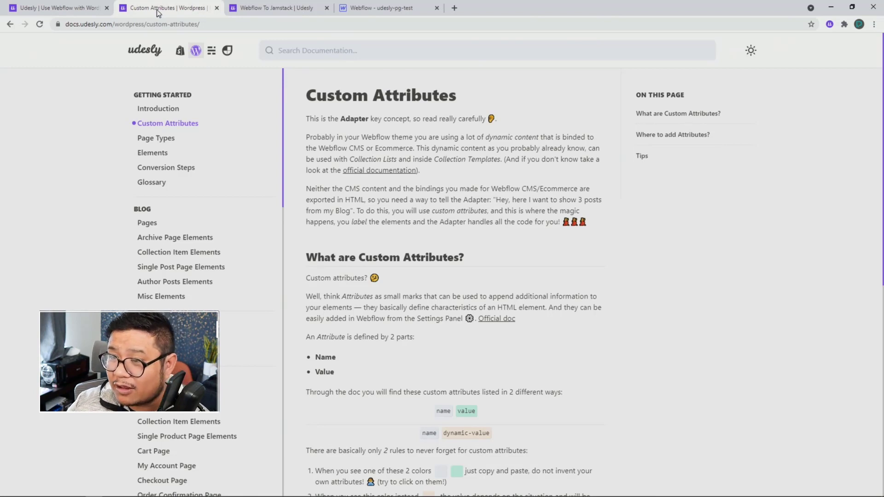
pyautogui.moveTo(287, 164)
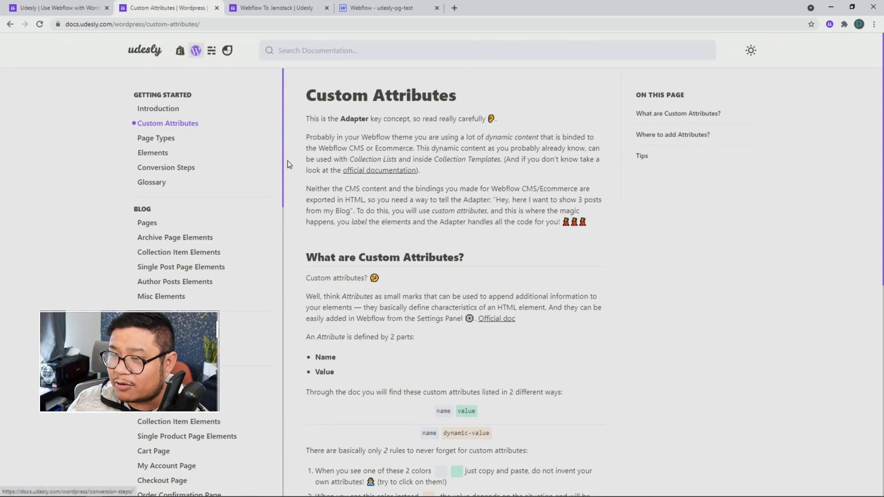
# Browse the Page Types, Elements, Pages and Archive Page Elements guides, then view Webflow to Jamstack.
pyautogui.scroll(-3)
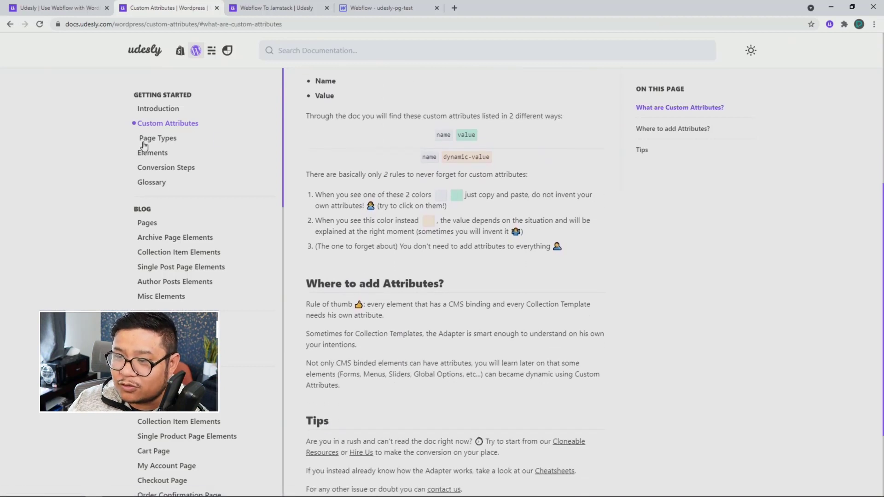
pyautogui.click(158, 138)
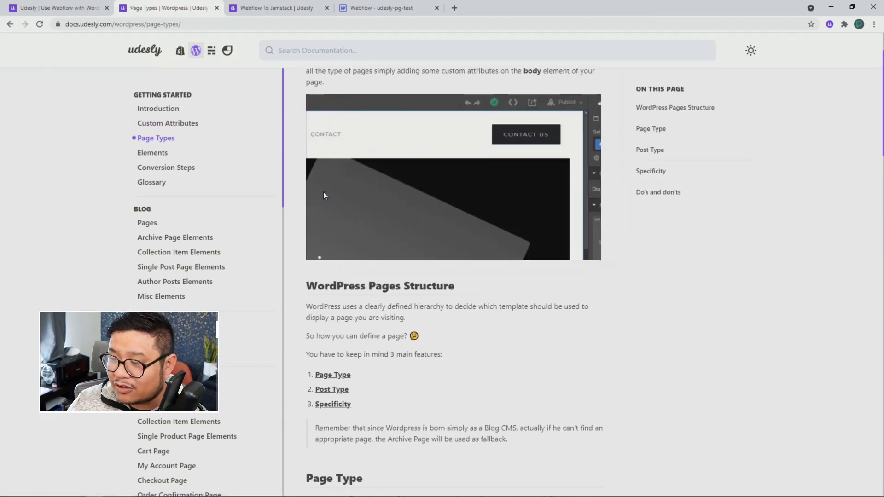
pyautogui.click(152, 153)
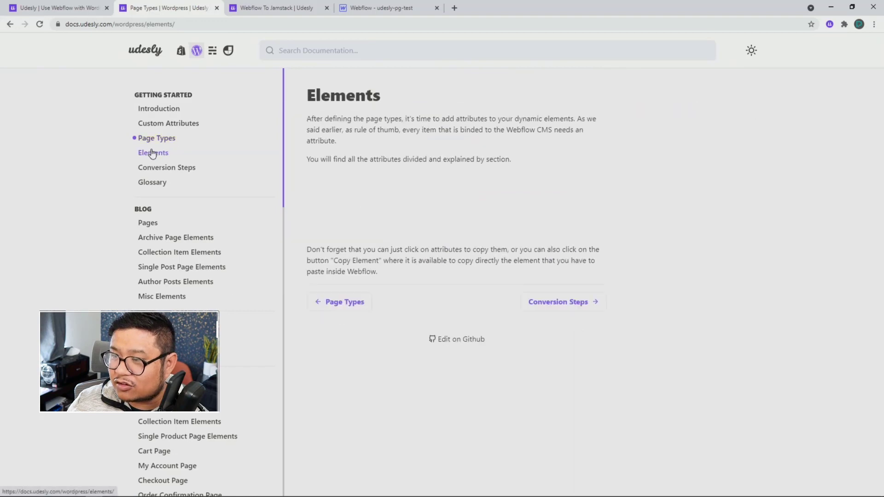
pyautogui.click(152, 152)
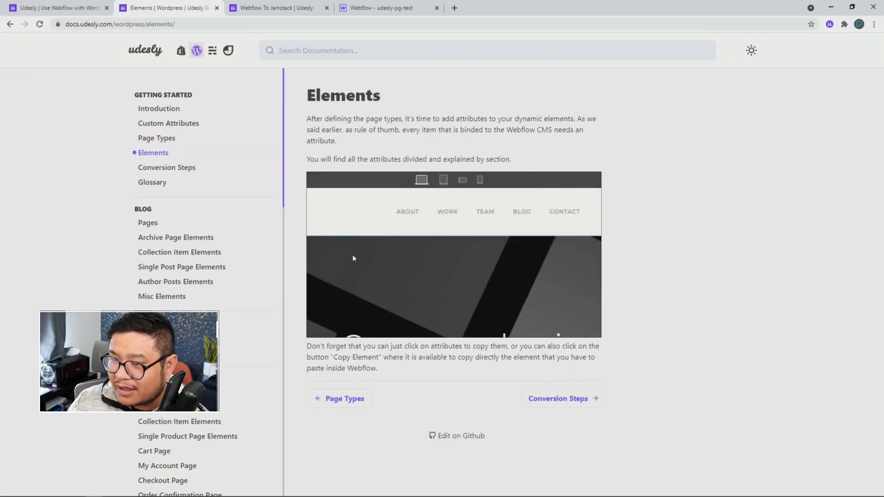
pyautogui.click(147, 222)
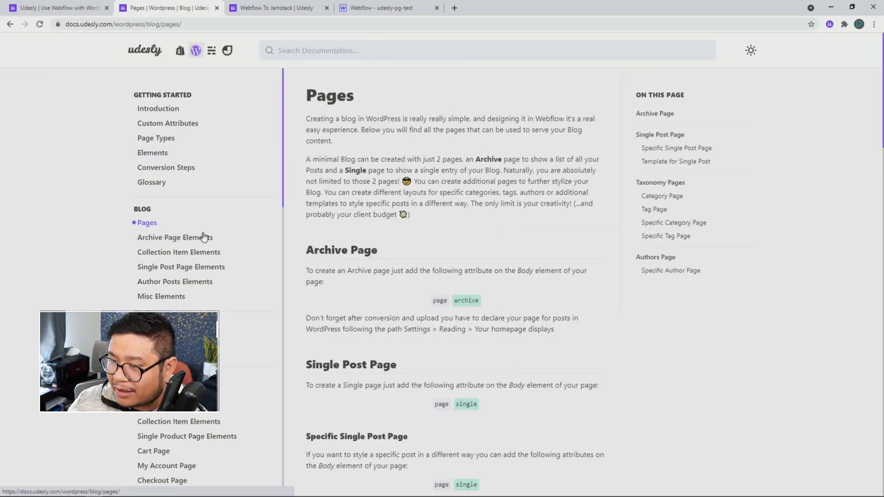
pyautogui.click(174, 238)
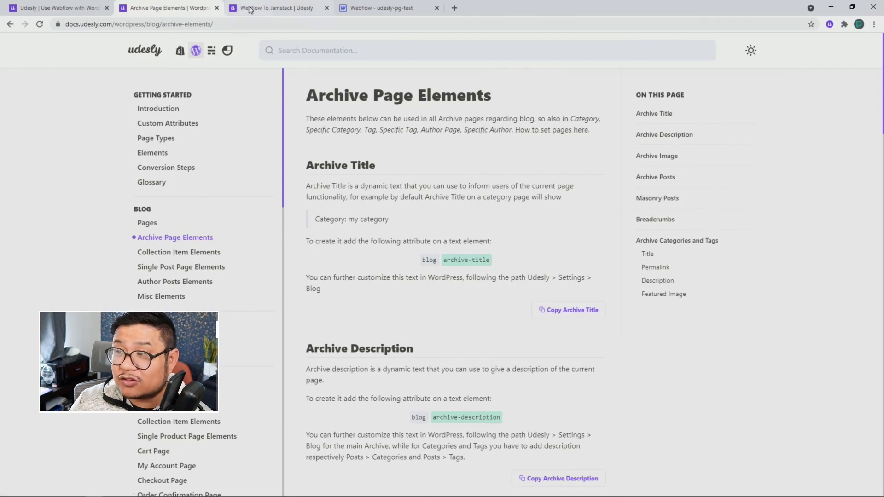
pyautogui.click(276, 7)
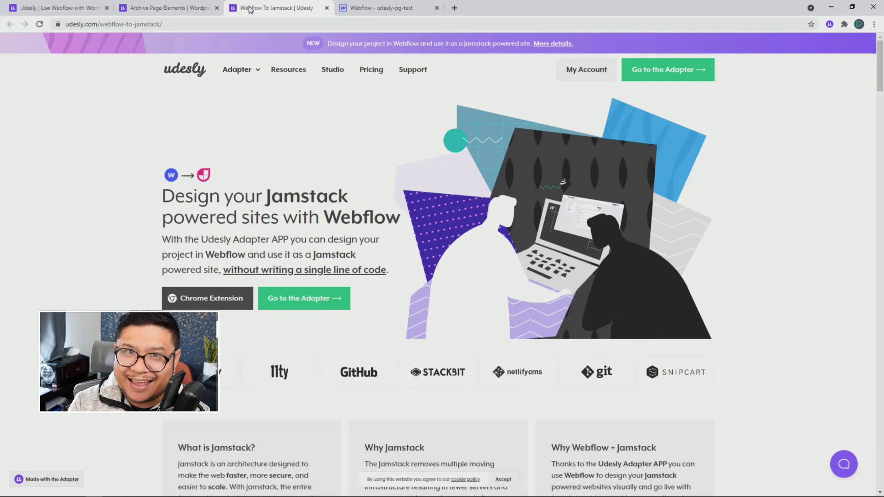
pyautogui.moveTo(259, 228)
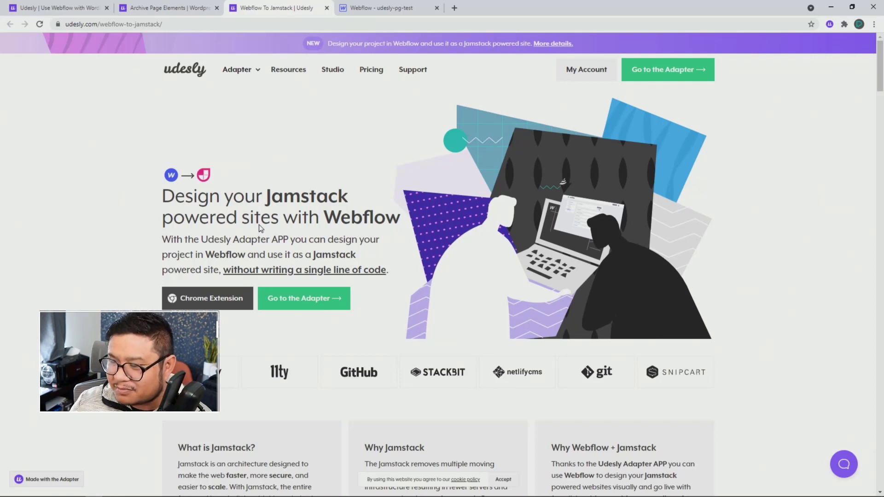
pyautogui.moveTo(211, 298)
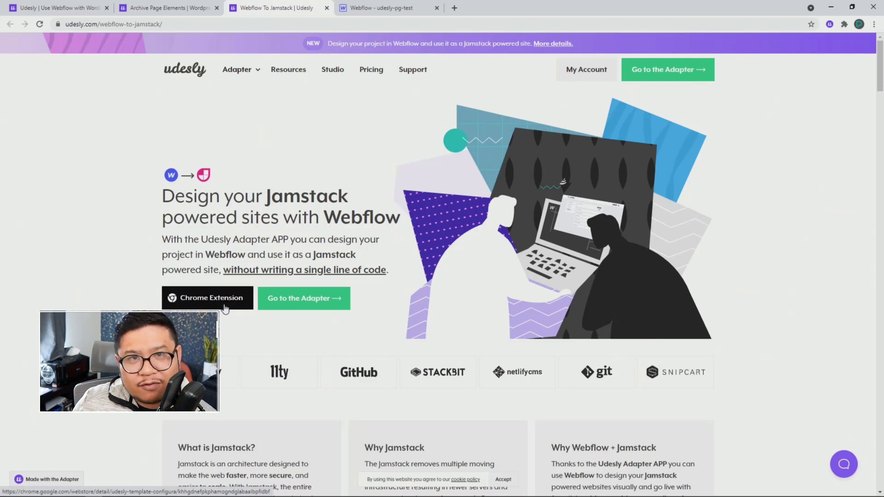
# Scroll past the Webflow to Jamstack intro and follow the Chrome Extension link.
pyautogui.scroll(-3)
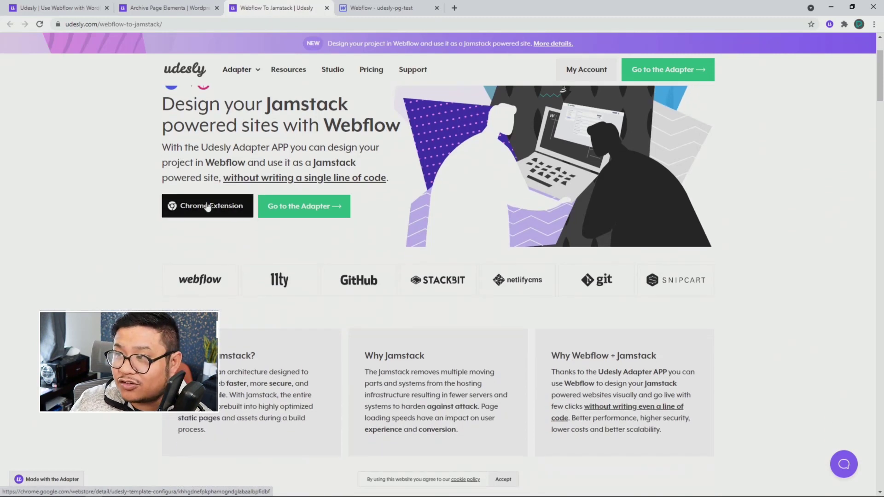
pyautogui.click(381, 8)
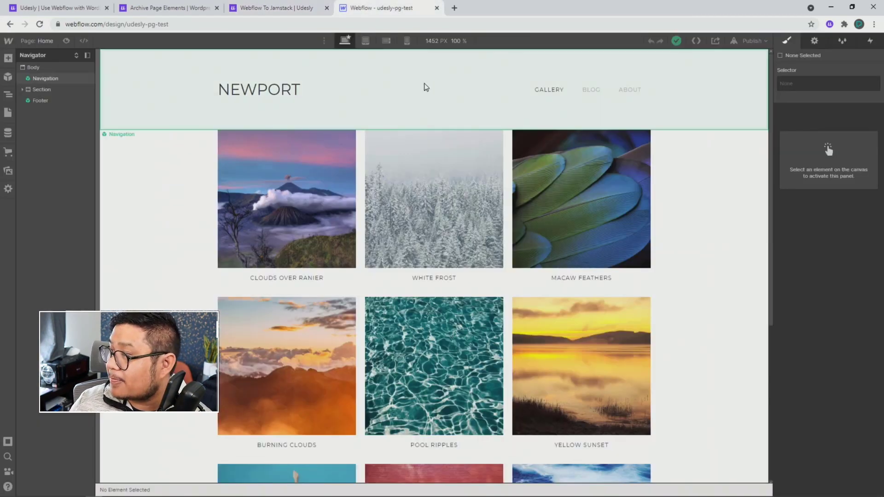
pyautogui.moveTo(819, 54)
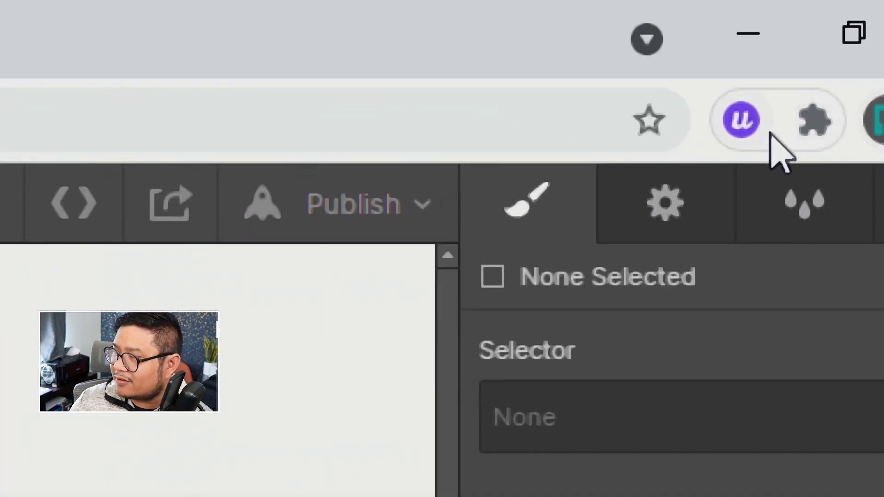
pyautogui.moveTo(750, 144)
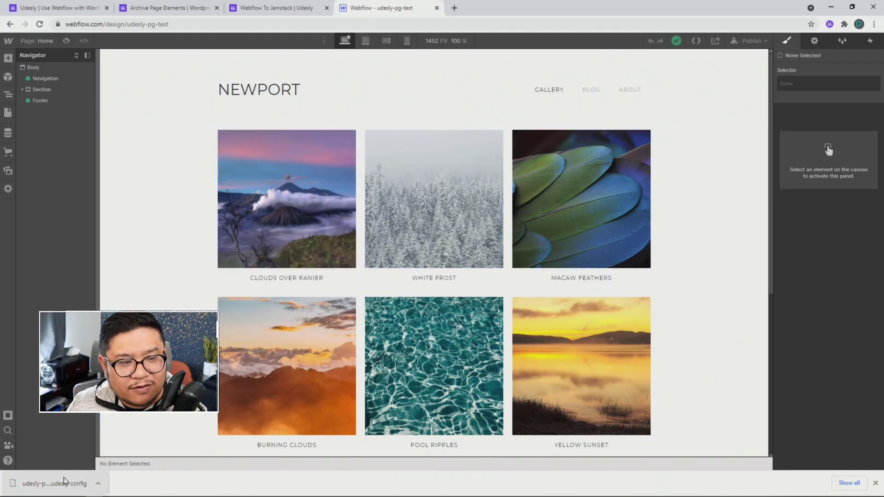
pyautogui.moveTo(55, 483)
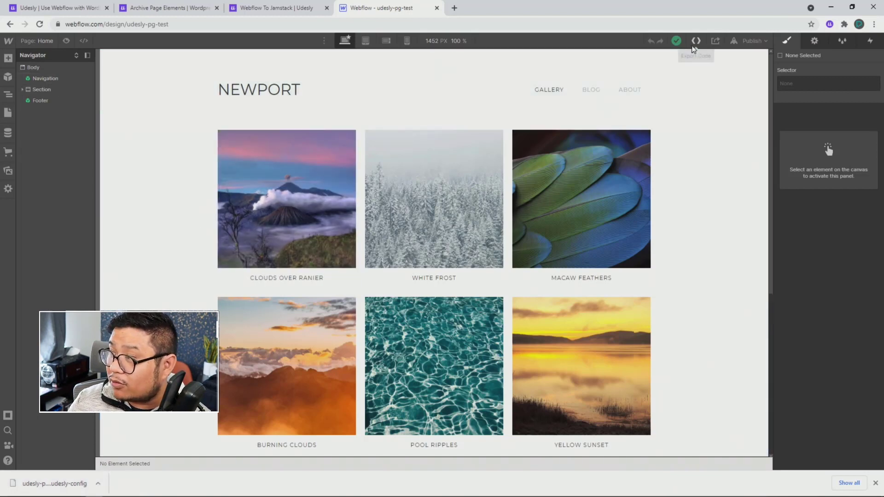
# Export the Newport project's code, prepare the ZIP and download it.
pyautogui.click(696, 41)
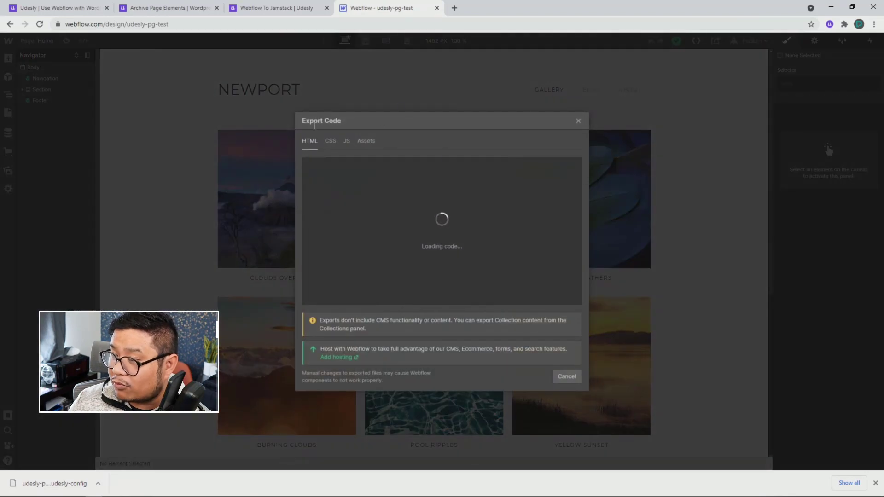
pyautogui.moveTo(566, 376)
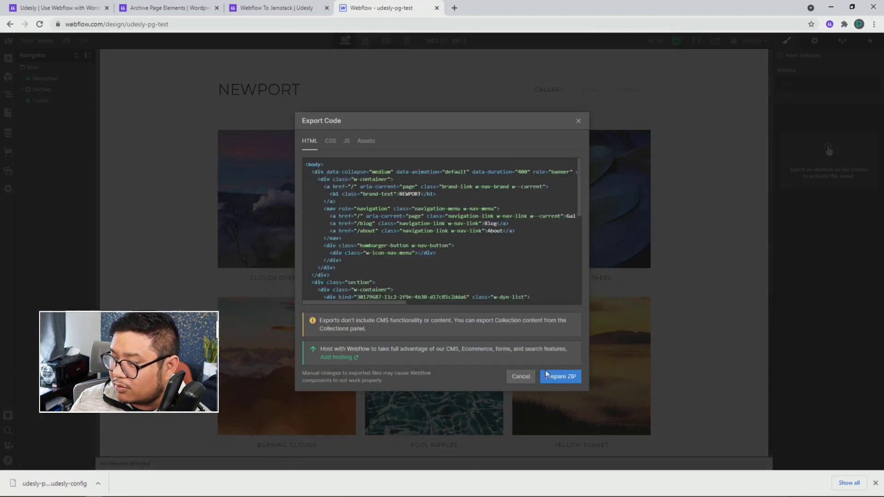
pyautogui.click(560, 376)
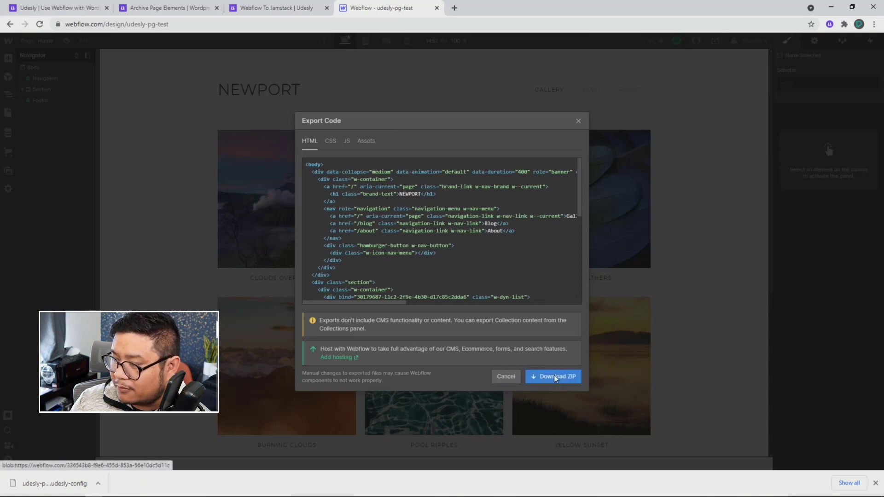
pyautogui.click(553, 377)
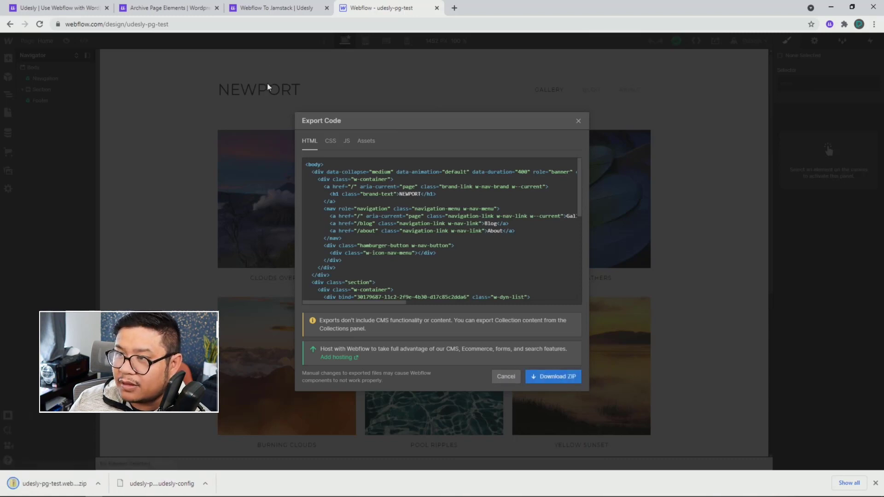
# Start a Jamstack conversion in the Udesly Adapter and upload the exported project ZIP.
pyautogui.click(276, 7)
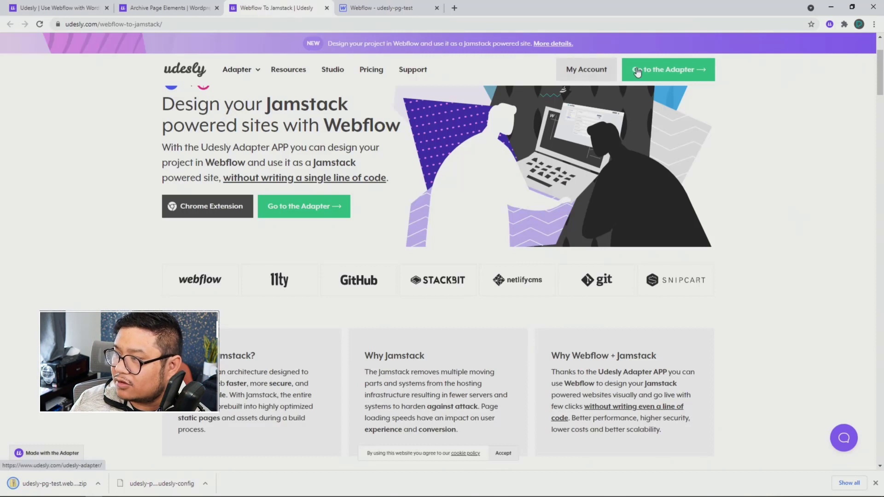
pyautogui.click(667, 69)
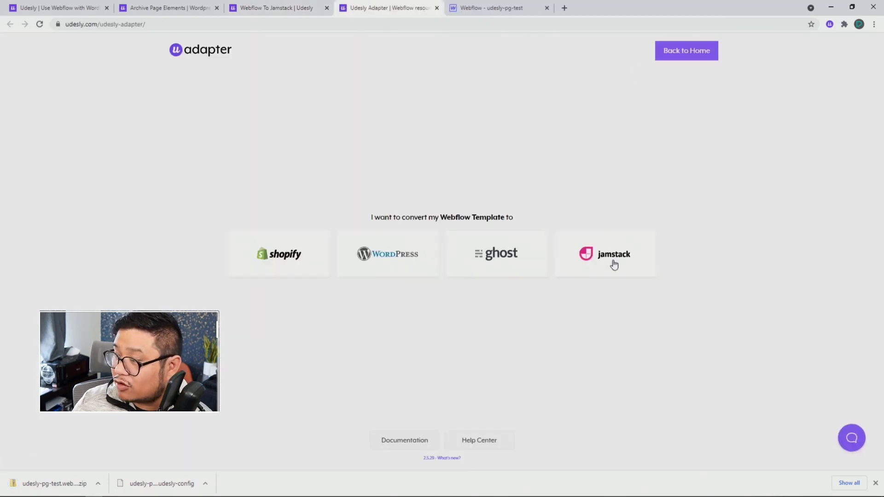
pyautogui.click(605, 254)
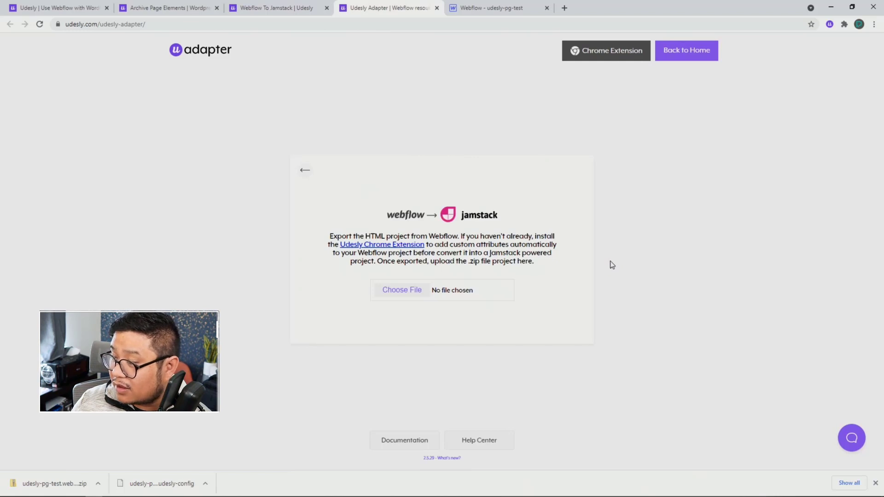
pyautogui.moveTo(400, 256)
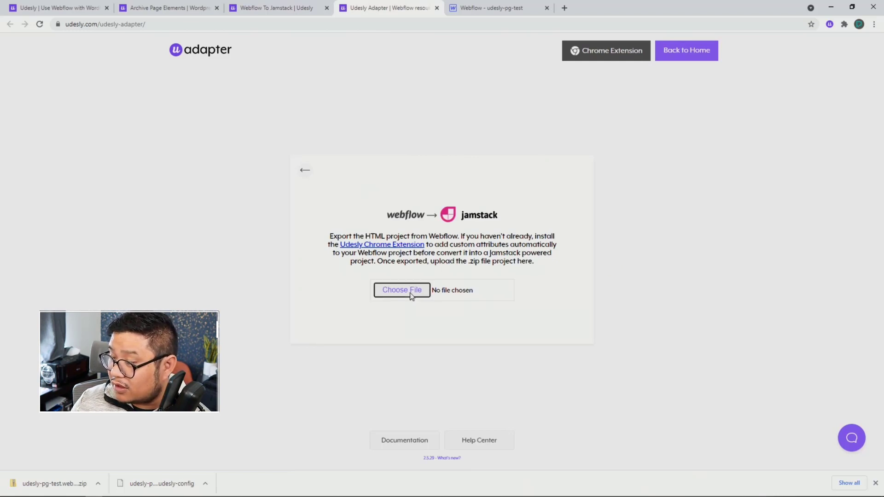
pyautogui.click(402, 290)
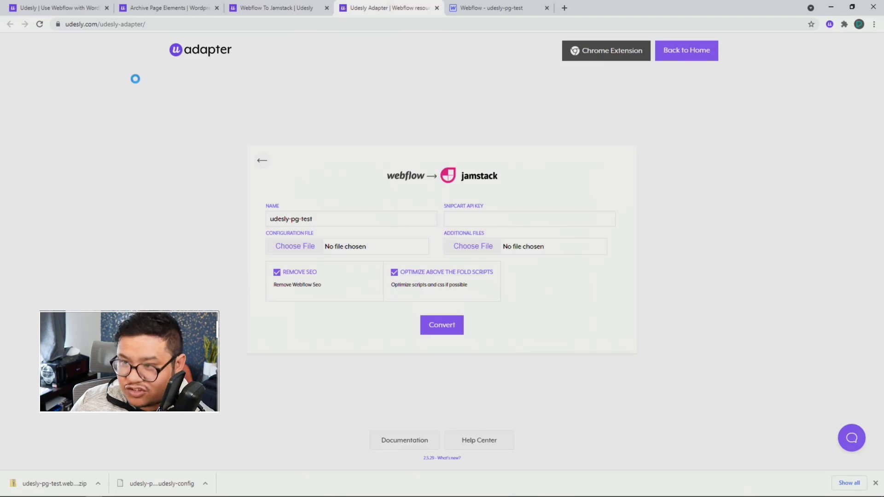
pyautogui.moveTo(183, 147)
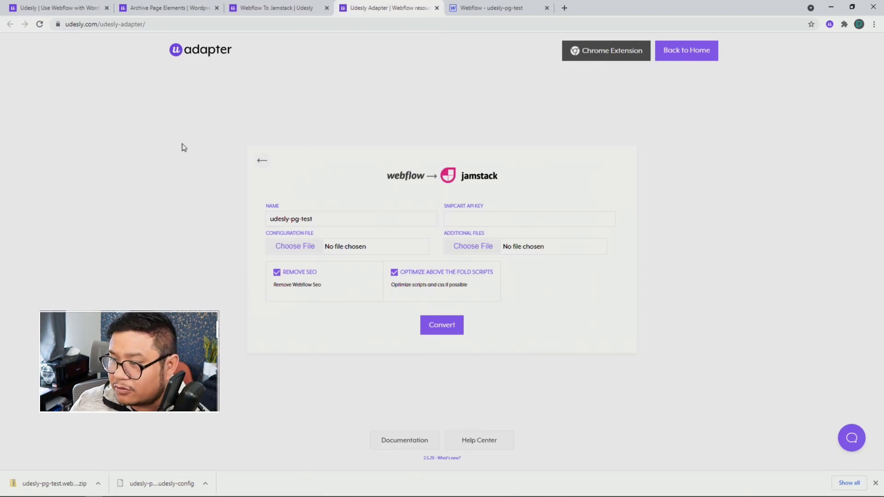
pyautogui.moveTo(297, 249)
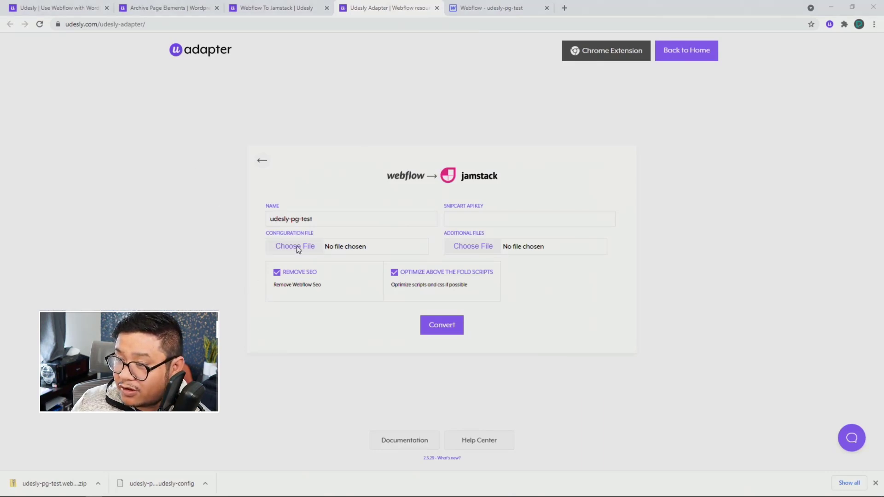
# Attach the udesly-pg-test.udesly-config file under Configuration File.
pyautogui.click(294, 247)
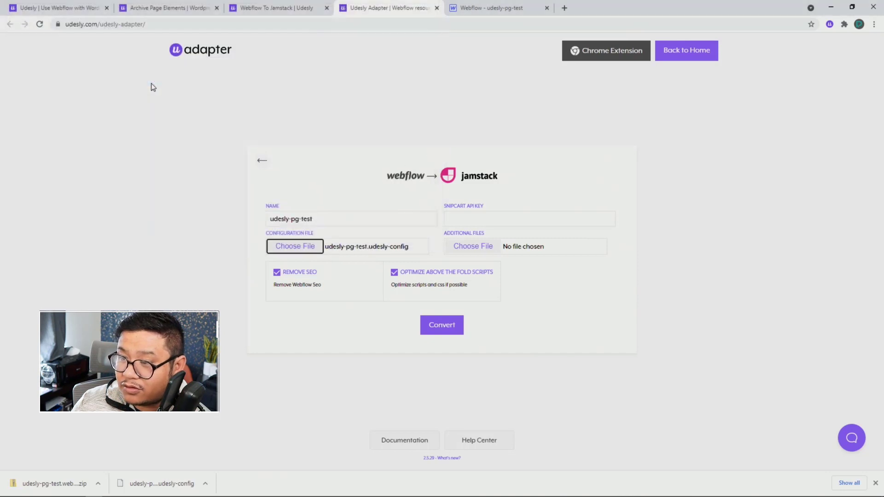
pyautogui.moveTo(407, 276)
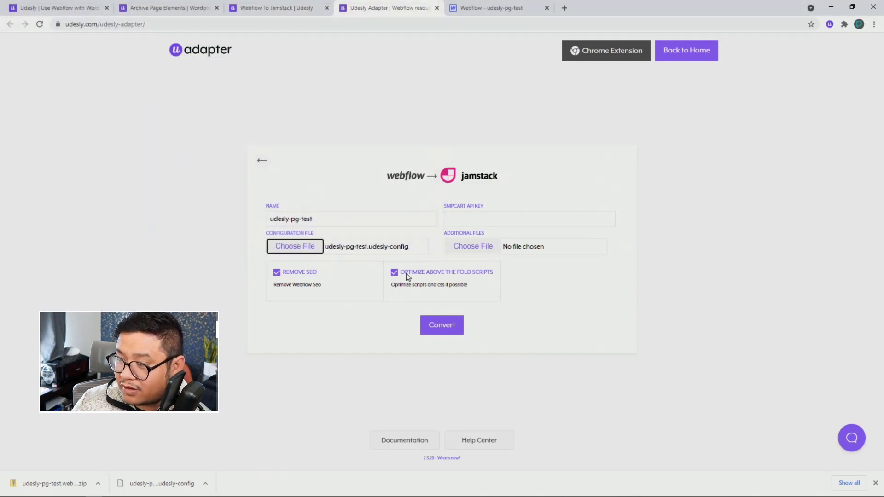
pyautogui.click(441, 324)
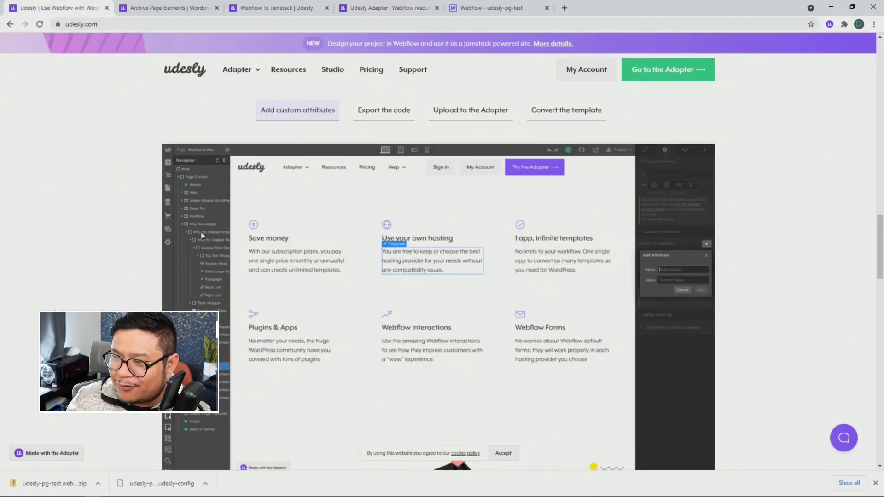
pyautogui.moveTo(339, 114)
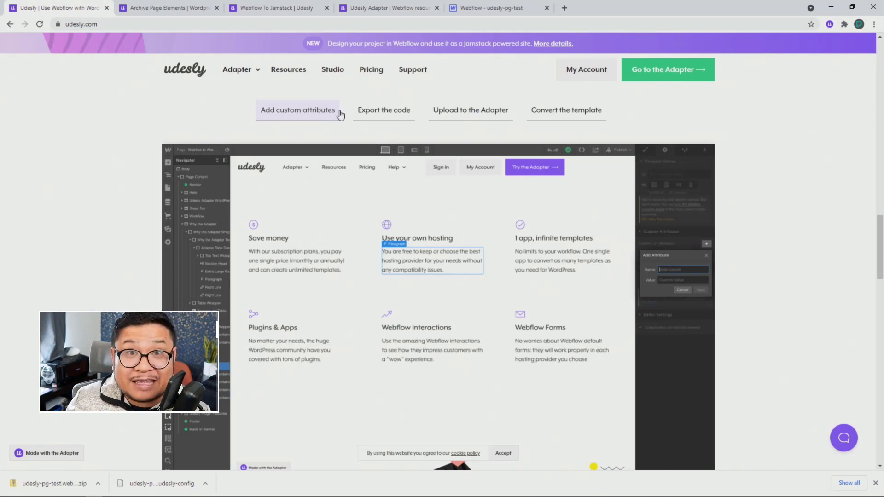